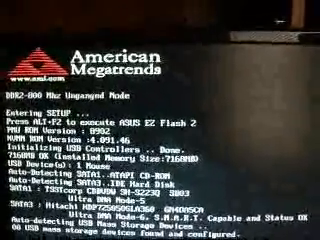
Press Del during POST to enter the American Megatrends BIOS Setup utility
key(Del)
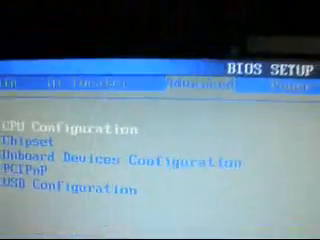